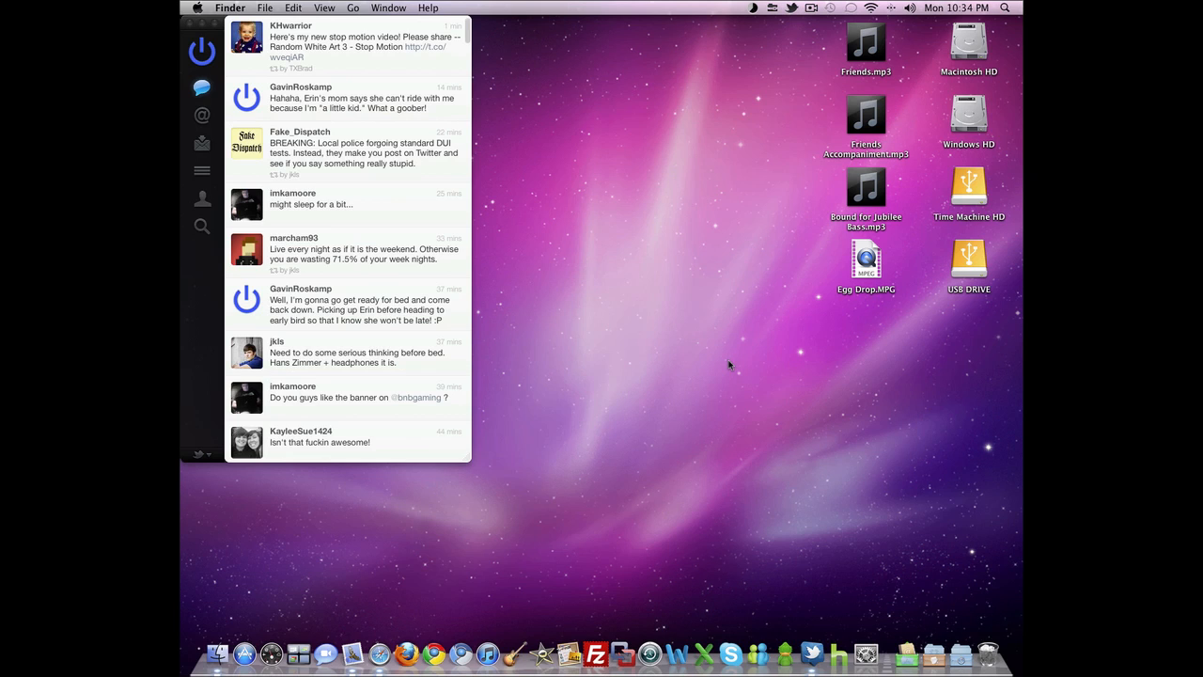
After QuickTime rejects Egg Drop.MPG as unsupported, open the clip with VLC instead
left_click(864, 263)
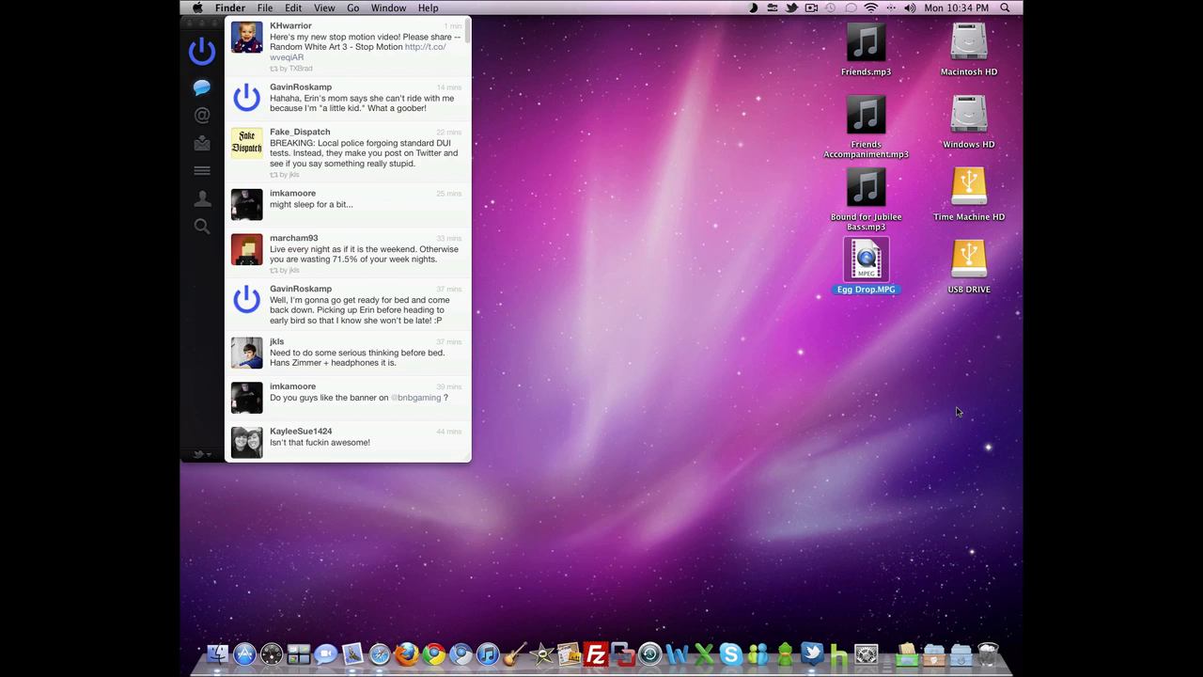
mouse_move(899, 260)
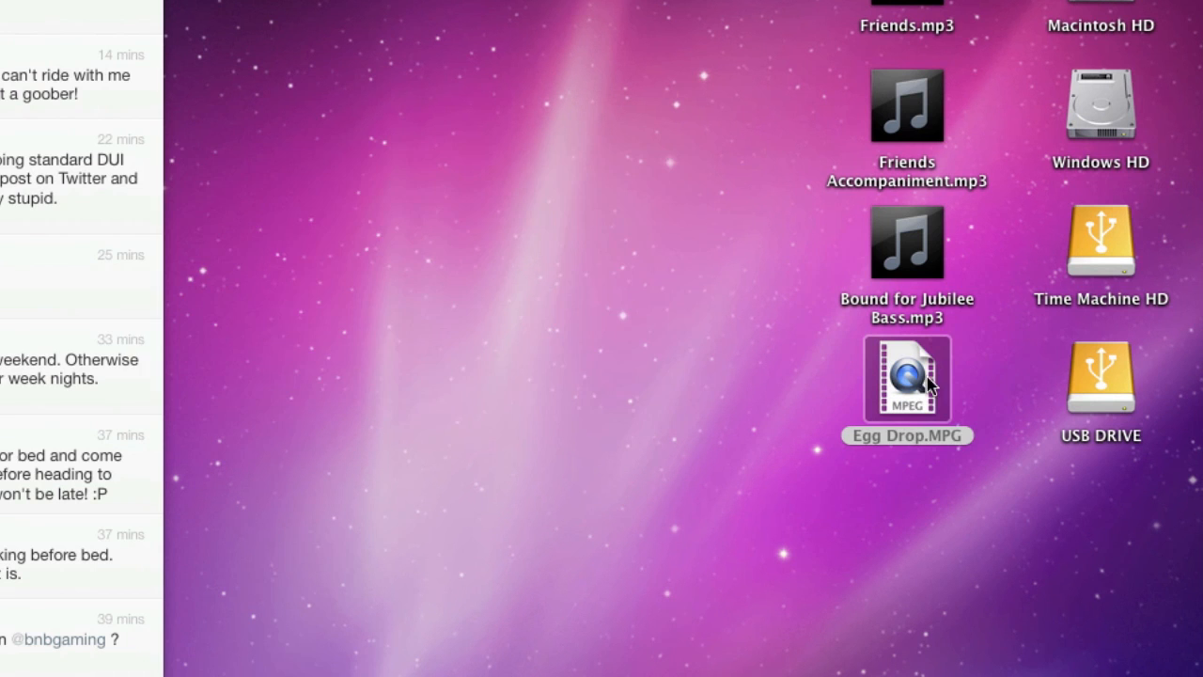
double_click(905, 379)
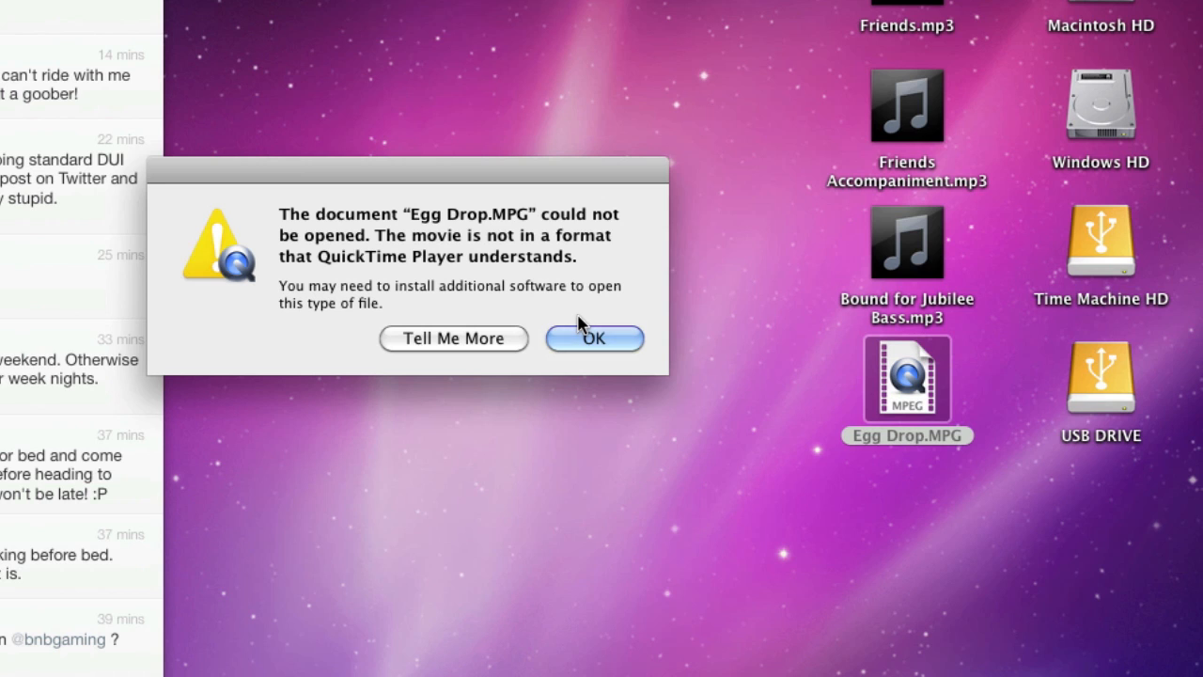
left_click(594, 338)
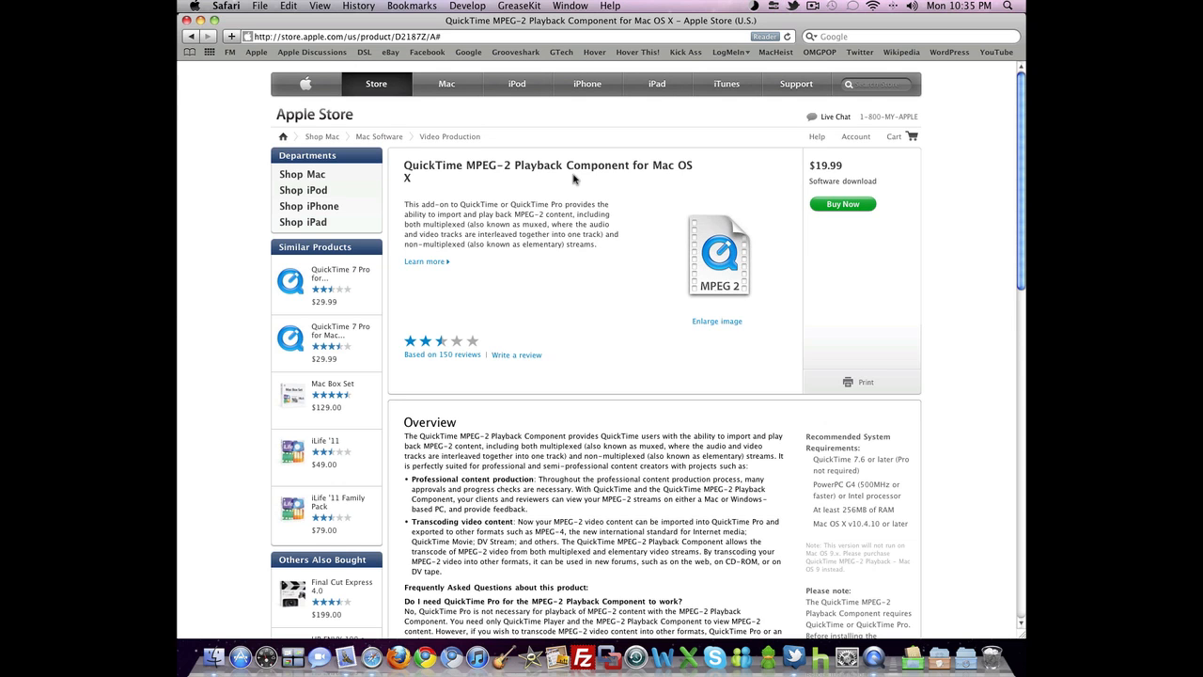
mouse_move(579, 179)
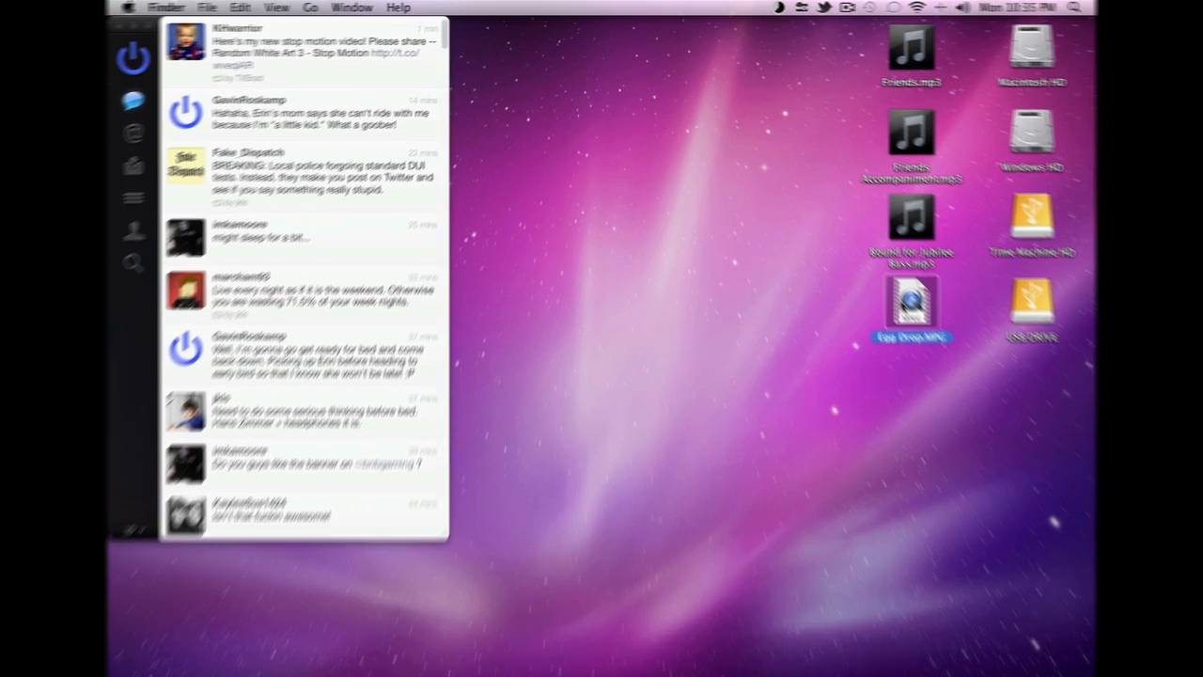
right_click(978, 366)
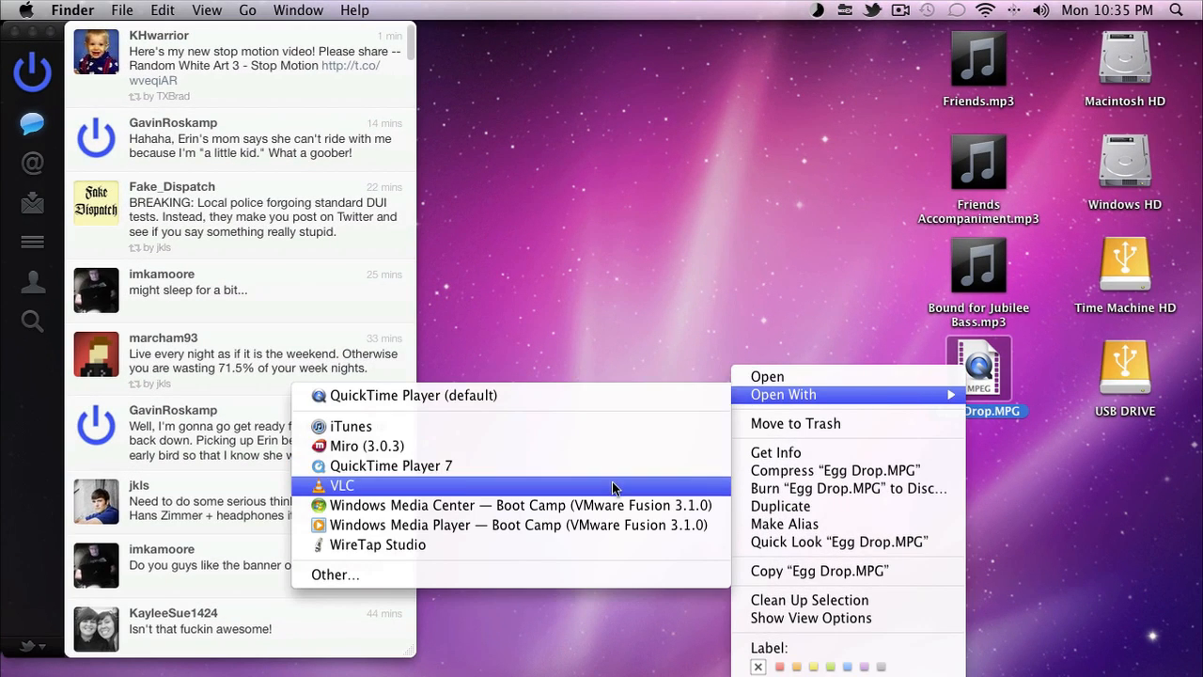
left_click(342, 484)
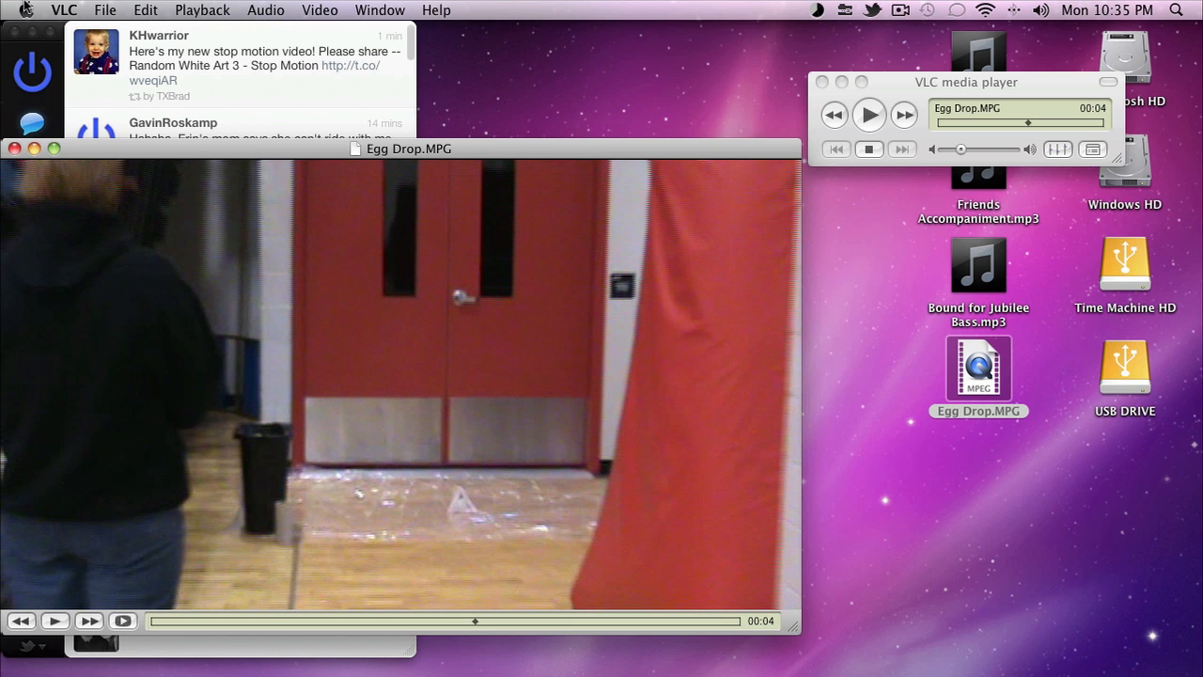
mouse_move(658, 597)
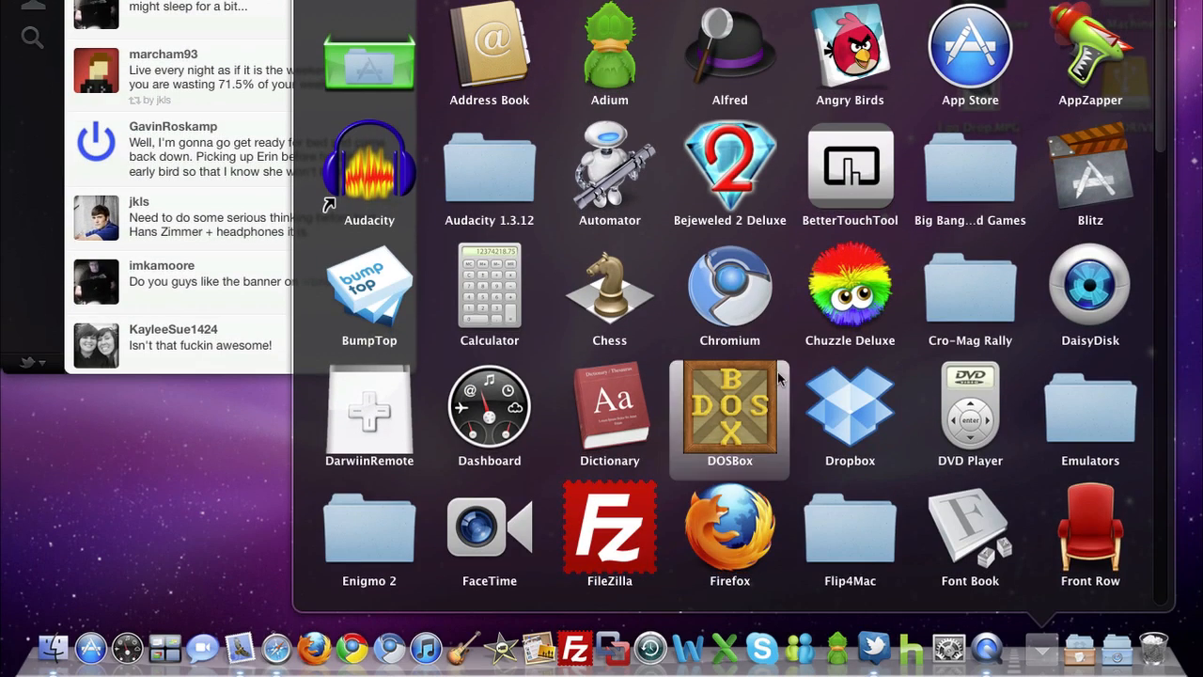
Pick Egg Drop.MPG from the Desktop as HandBrake's source video
scroll("down", 3)
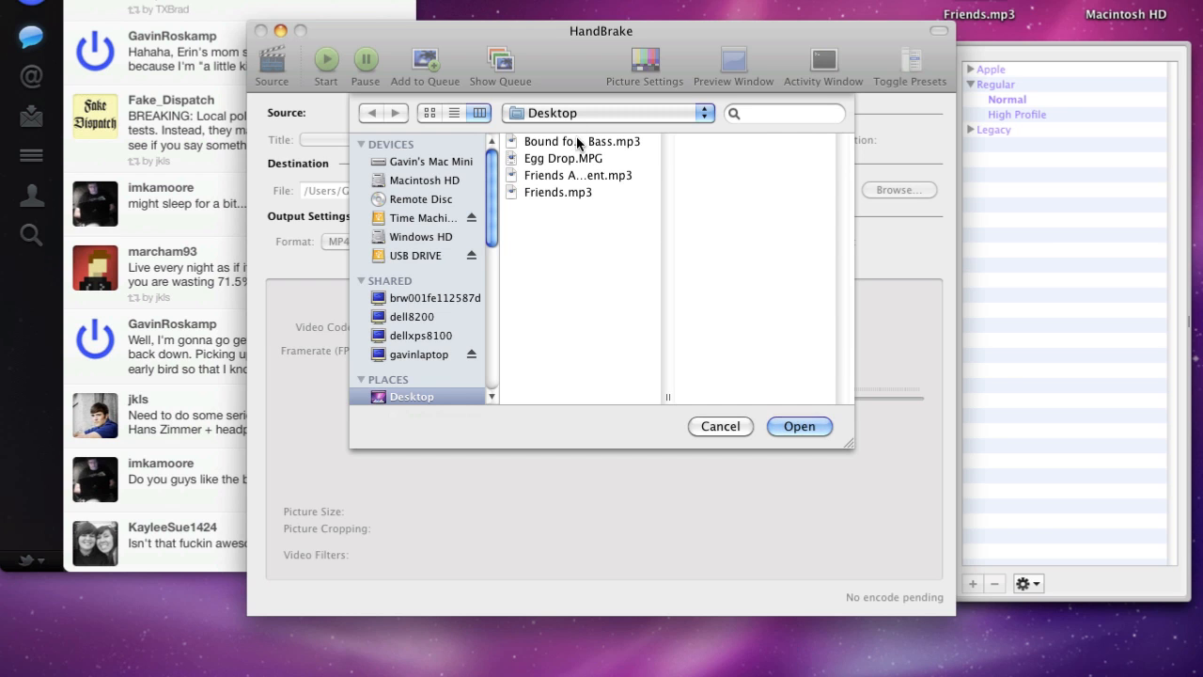
left_click(563, 158)
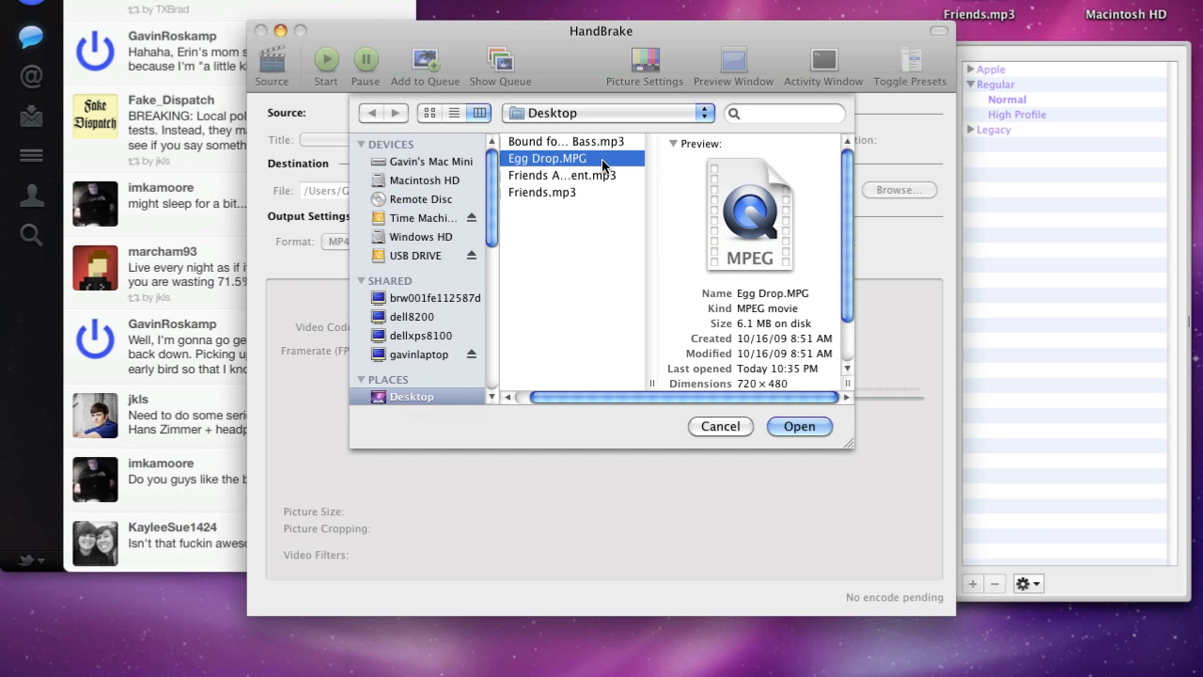
left_click(798, 426)
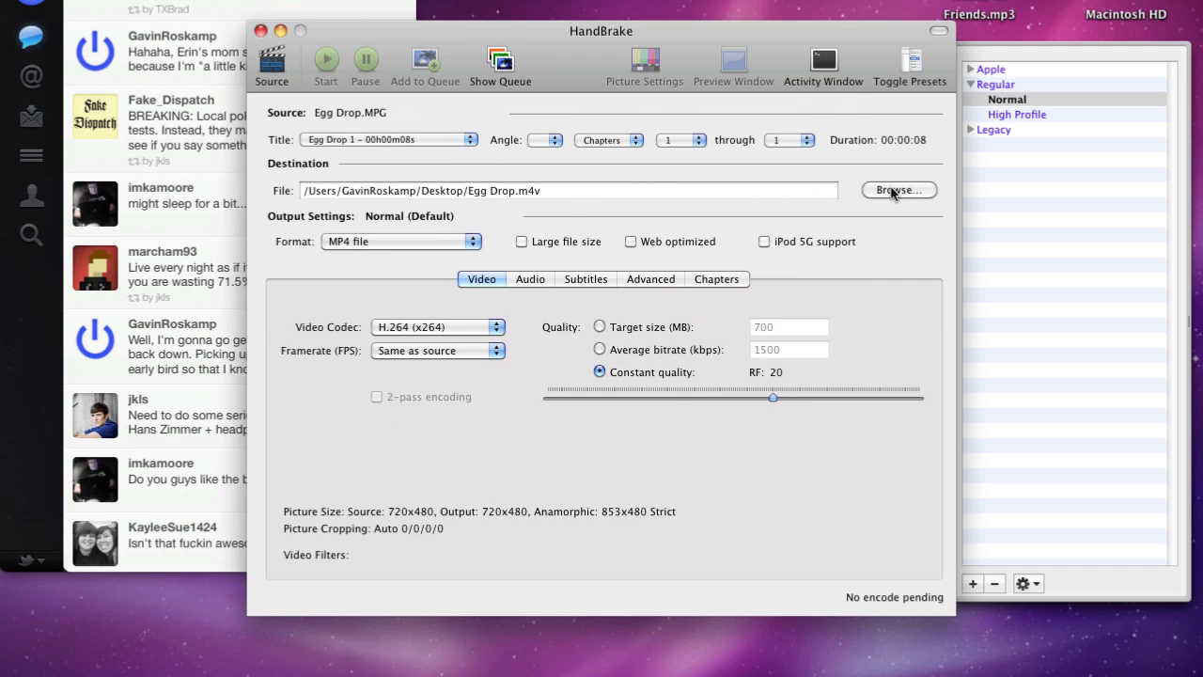
Save output as Egg Drop.m4v on the Desktop, encode it, and acknowledge the finished queue
left_click(897, 190)
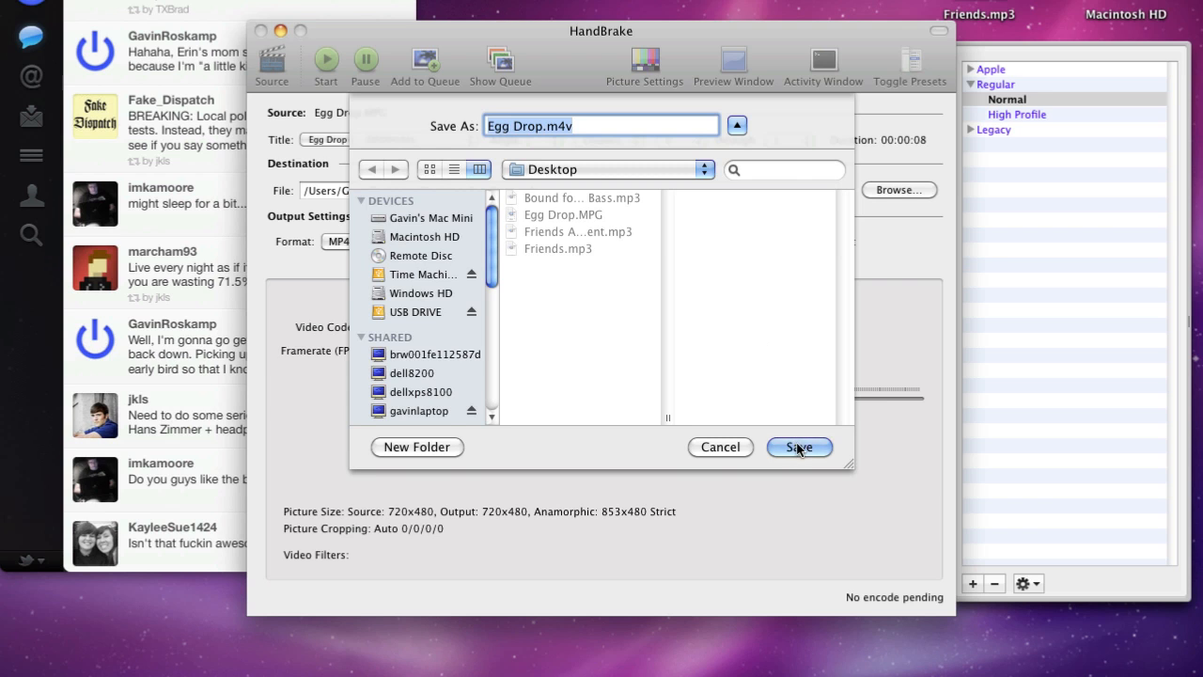
left_click(797, 446)
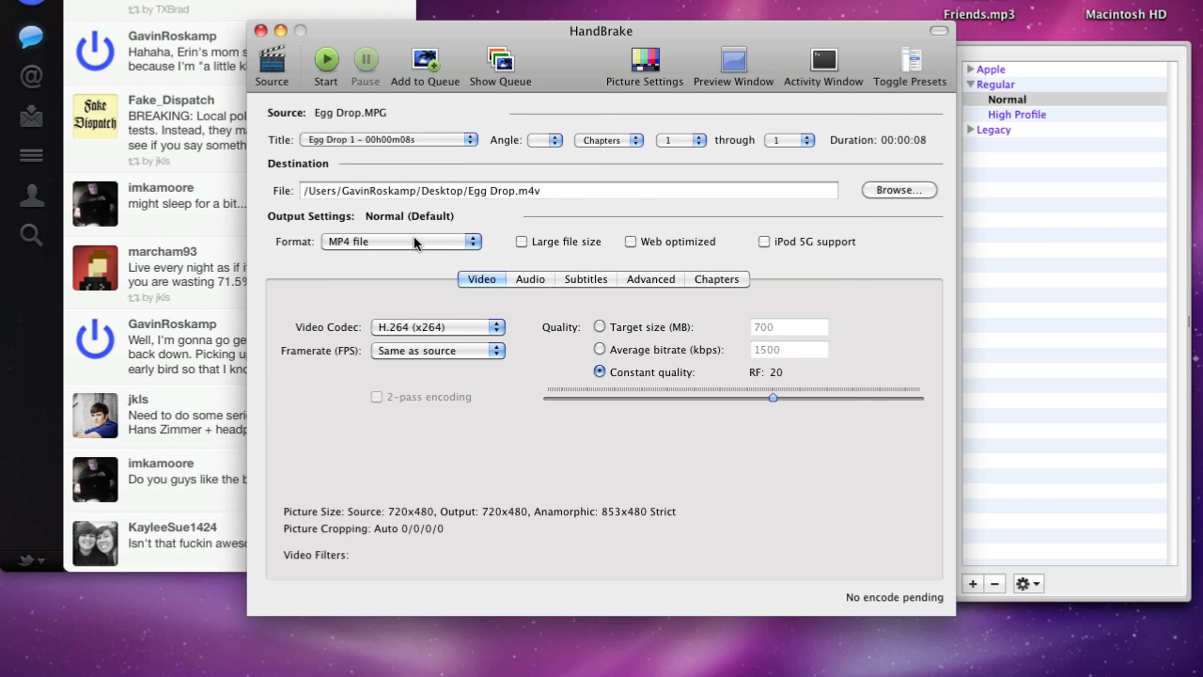
mouse_move(644, 305)
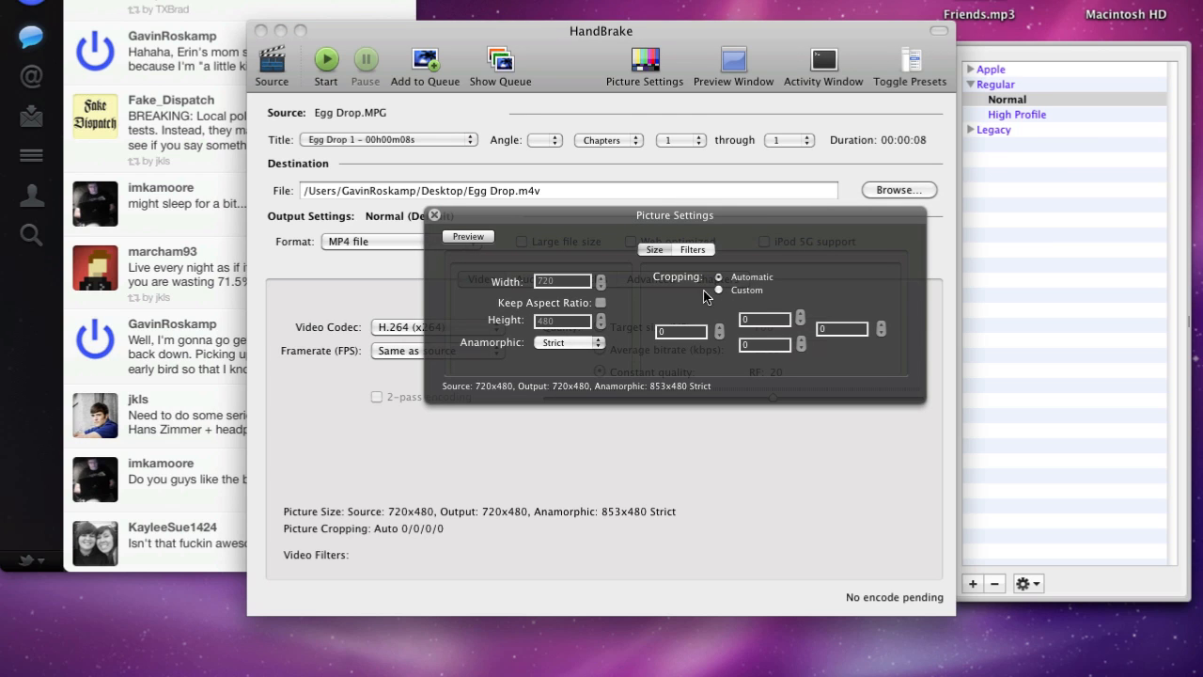
left_click(434, 216)
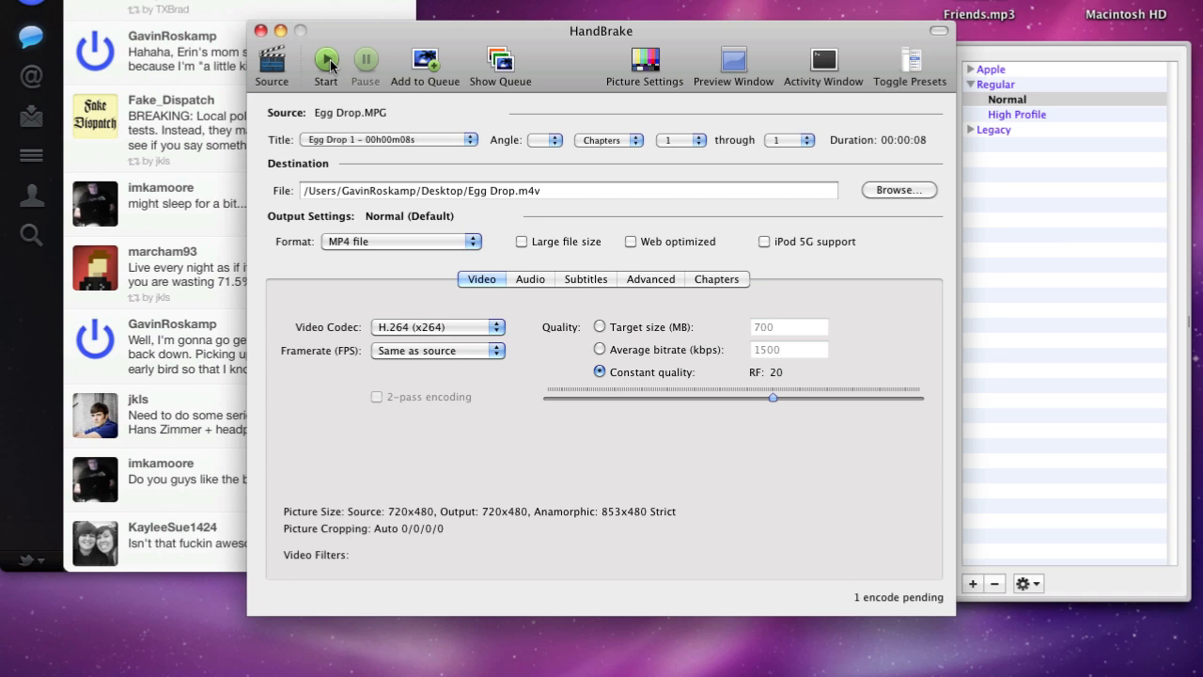
left_click(326, 61)
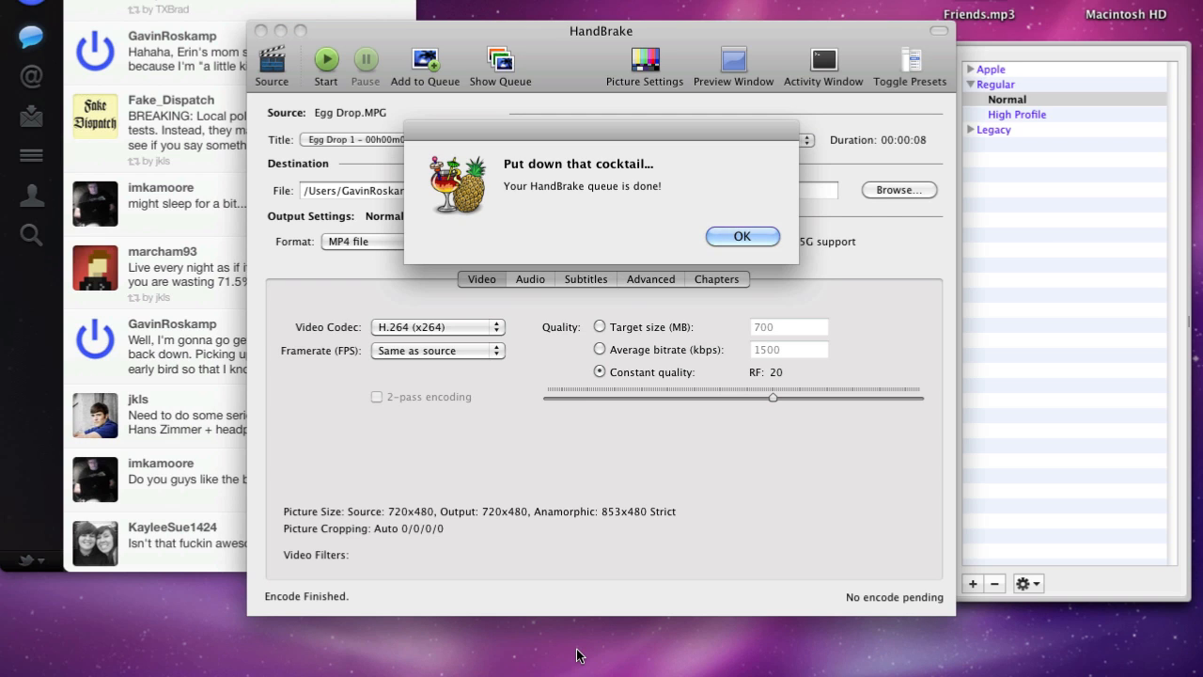
left_click(741, 235)
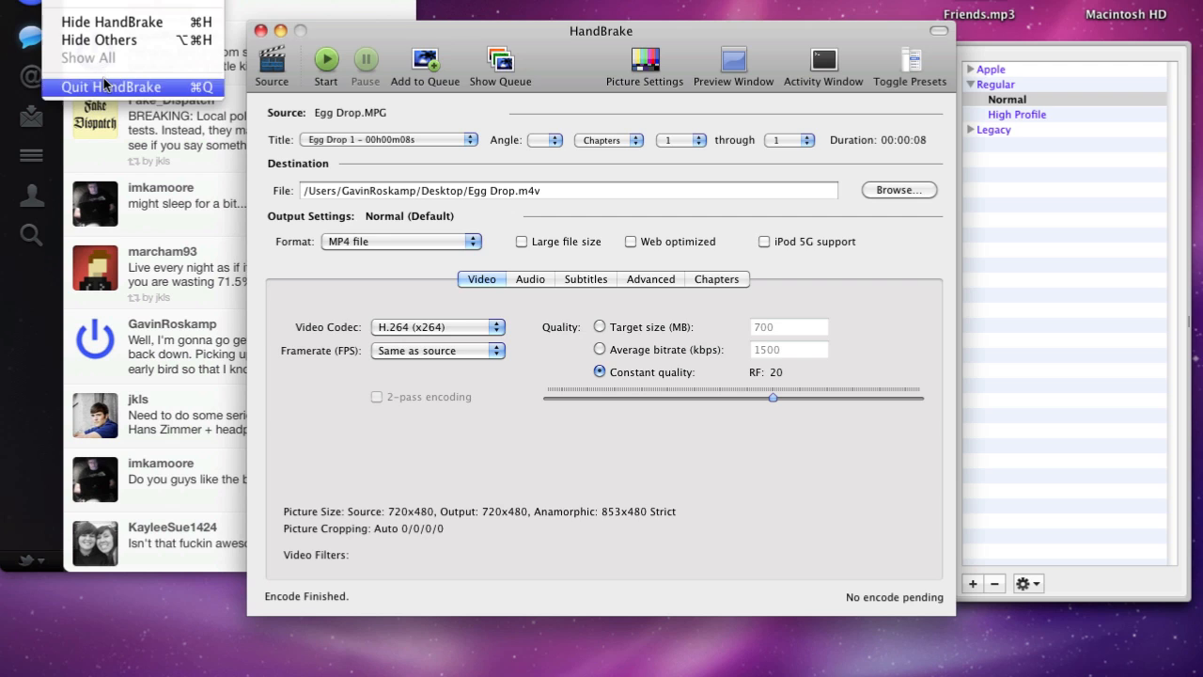
Quit HandBrake, preview Egg Drop.m4v on the desktop, then close it and select the file
left_click(111, 87)
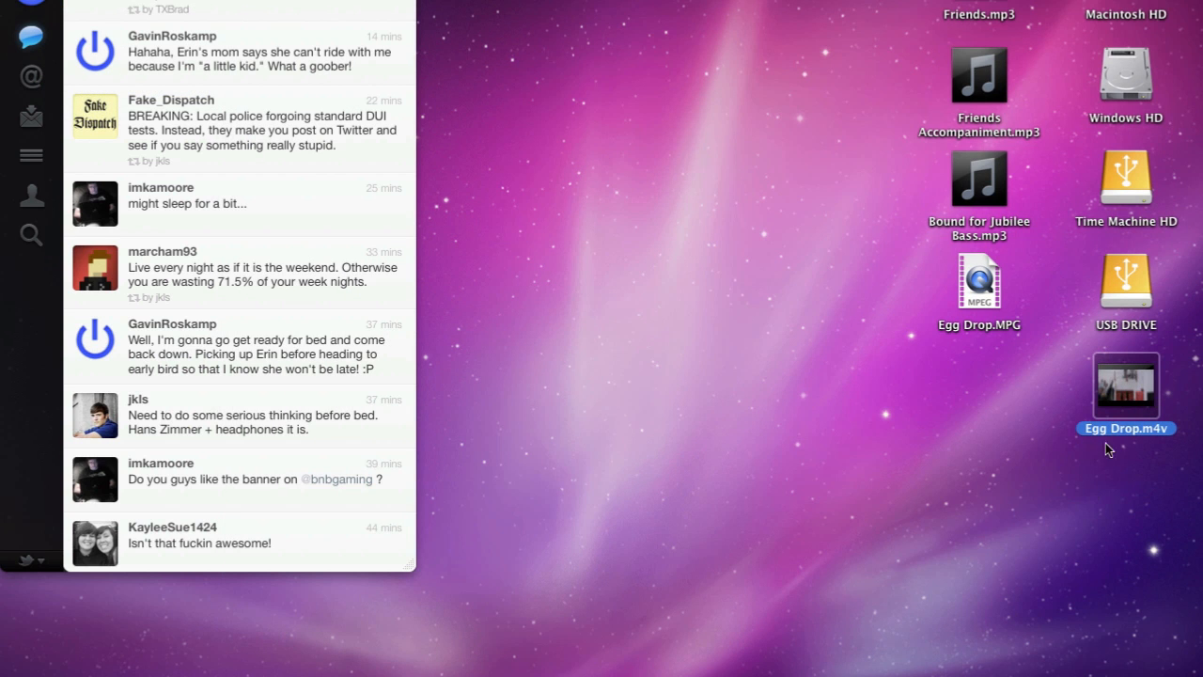
mouse_move(1130, 445)
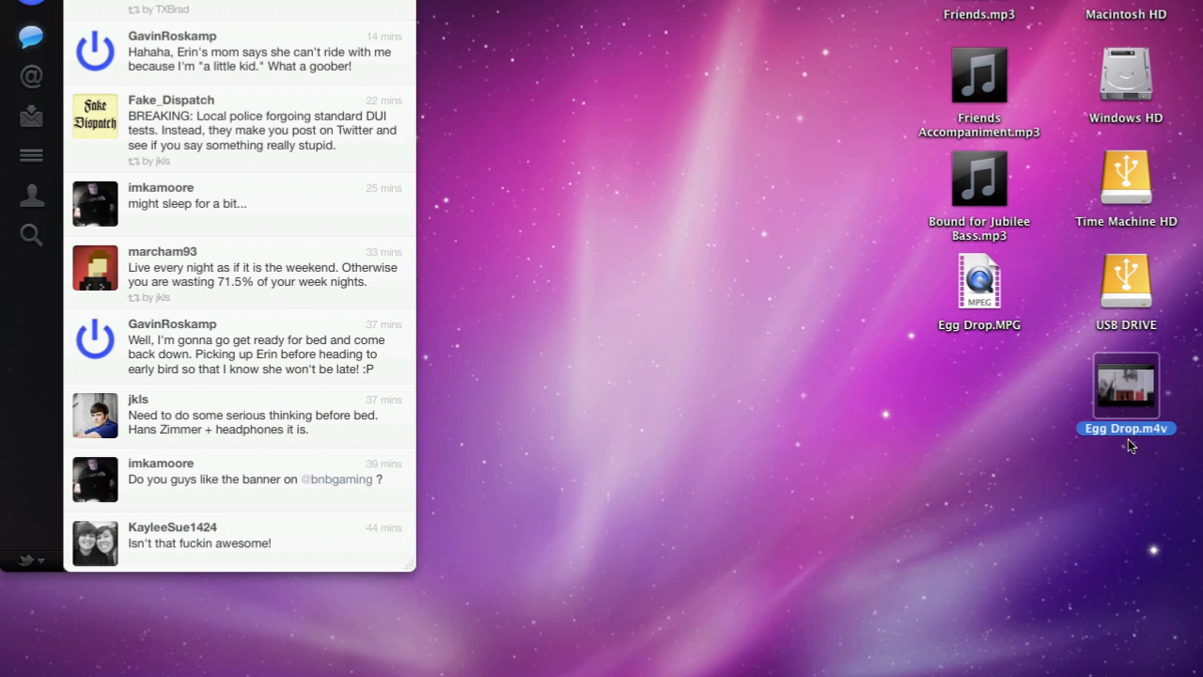
mouse_move(1168, 441)
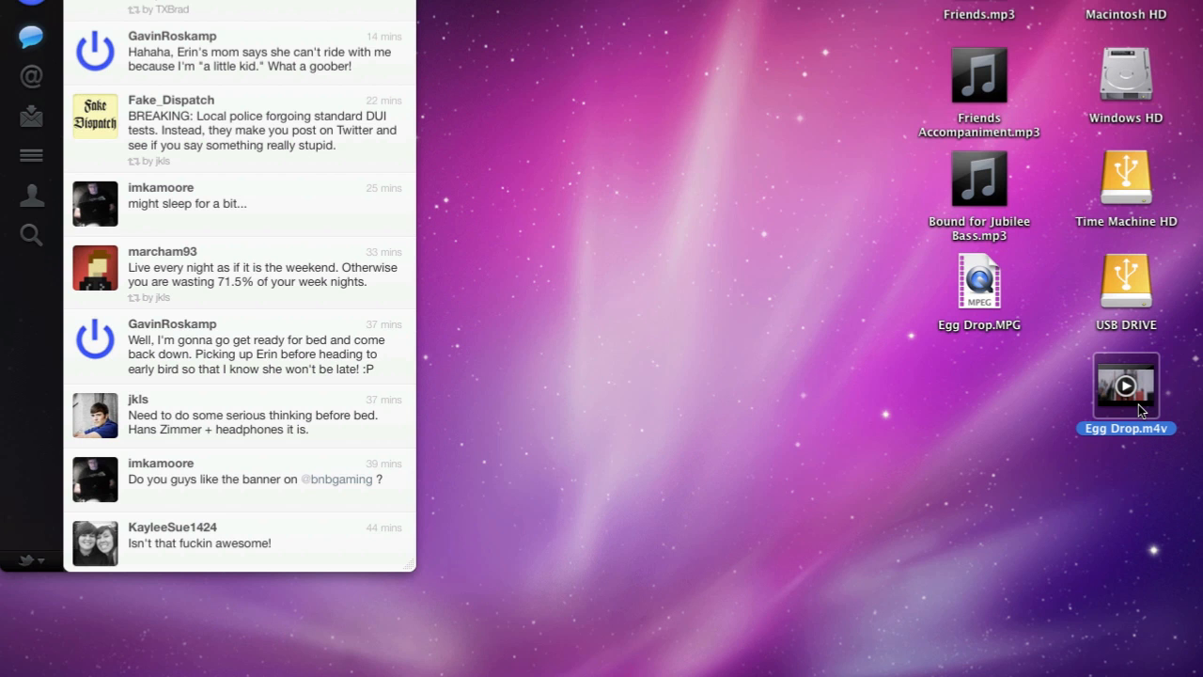
double_click(1124, 385)
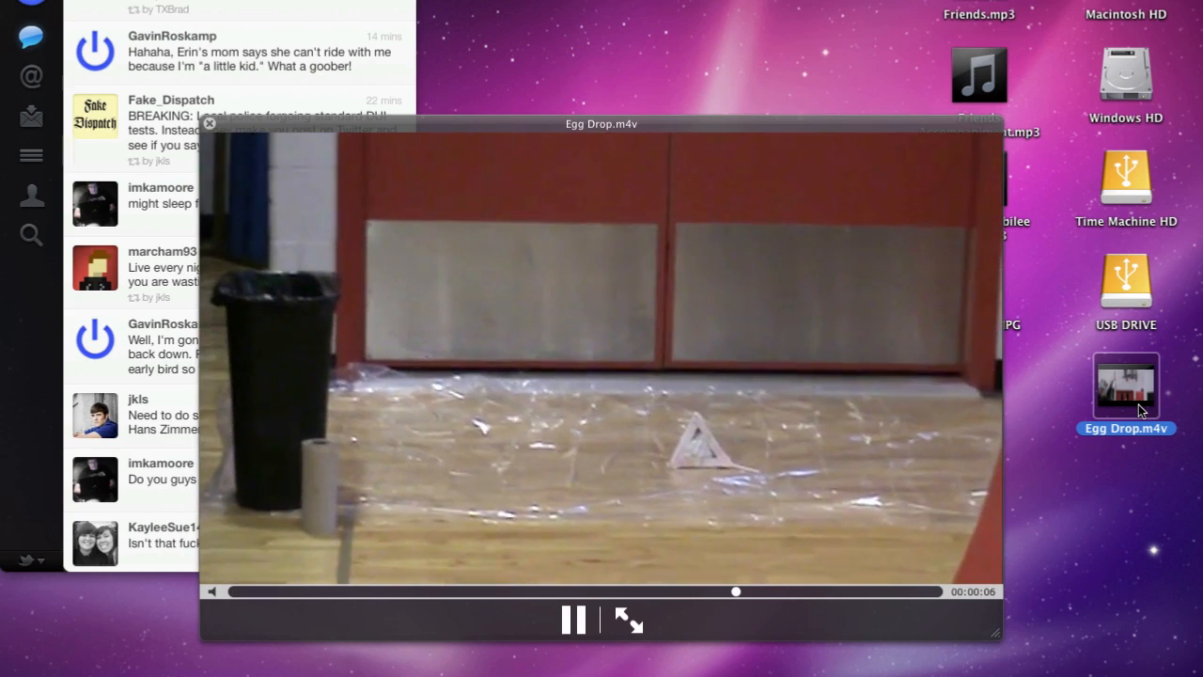
left_click(210, 123)
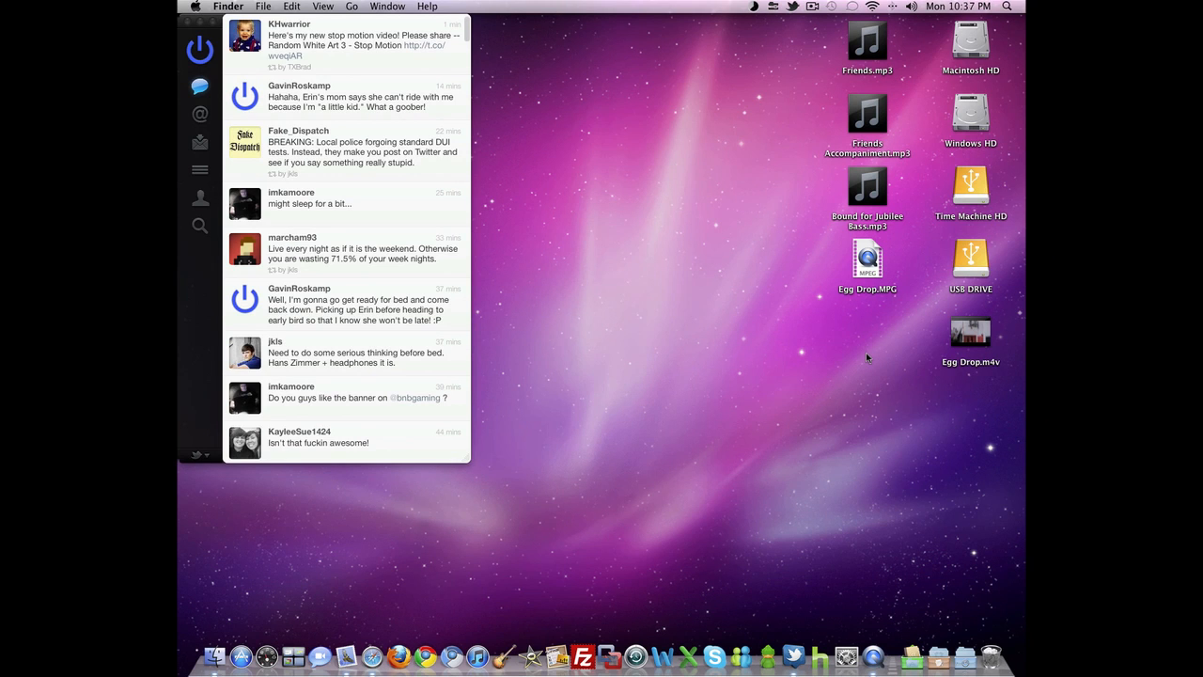
mouse_move(959, 351)
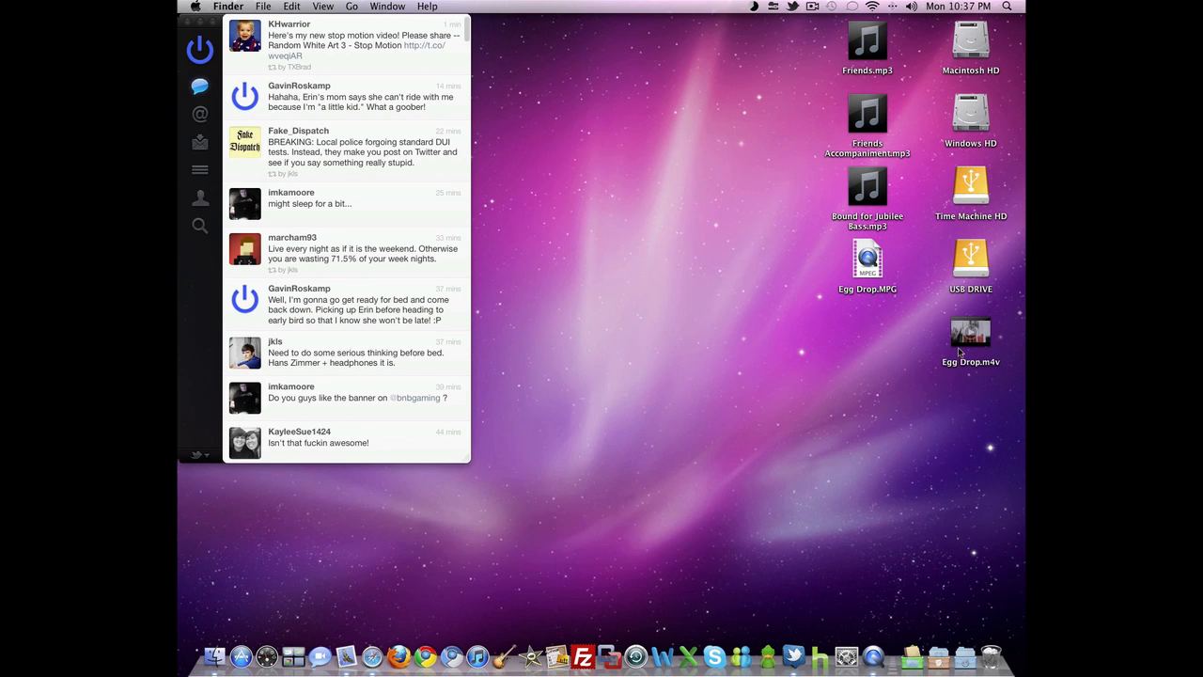
left_click(970, 333)
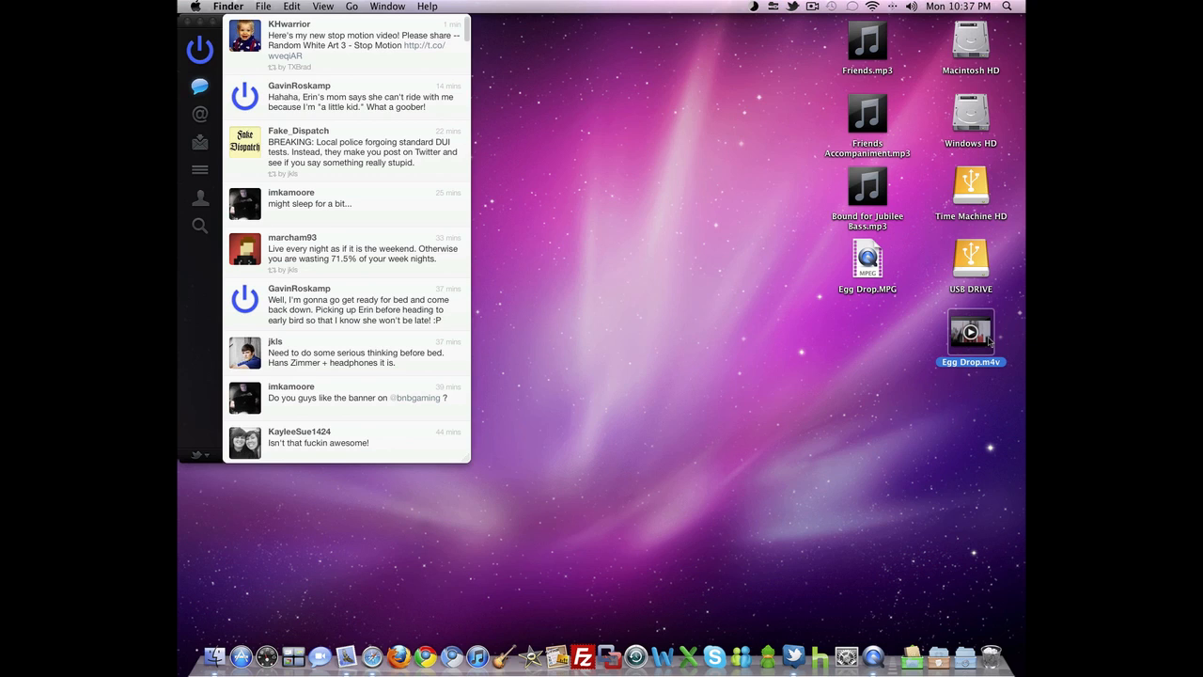